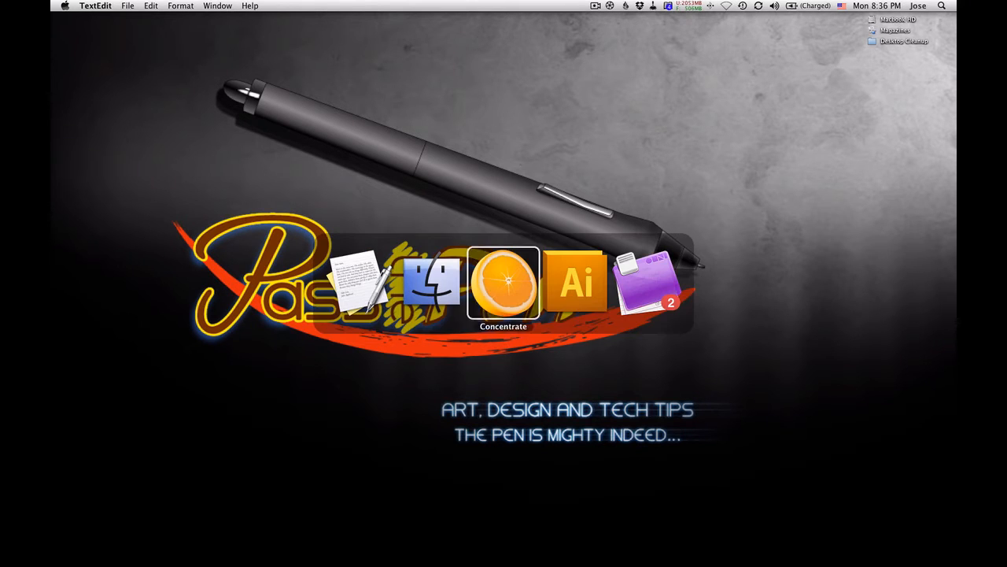
Switch to Illustrator showing the blank 'Ninja star in Ai' document
click(576, 282)
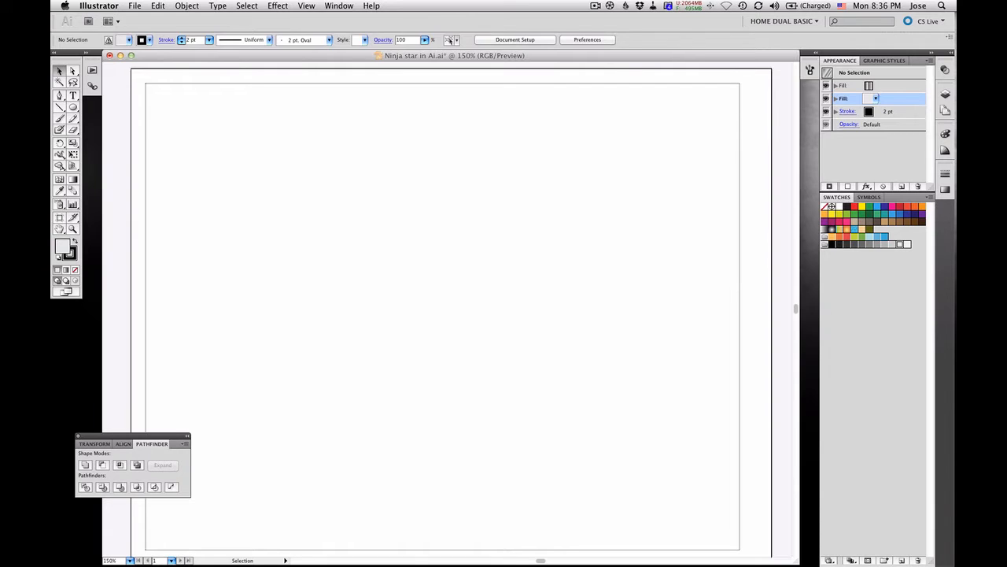
mouse_move(432, 323)
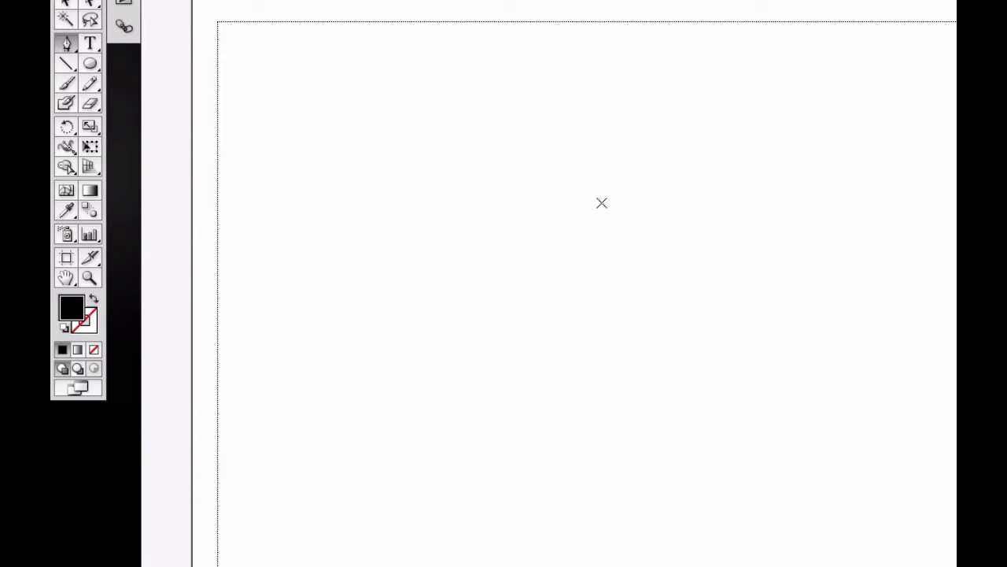
Draw a tall right-triangle path, about 23.5 by 56.7 mm, filled black without stroke
drag(601, 203, 602, 431)
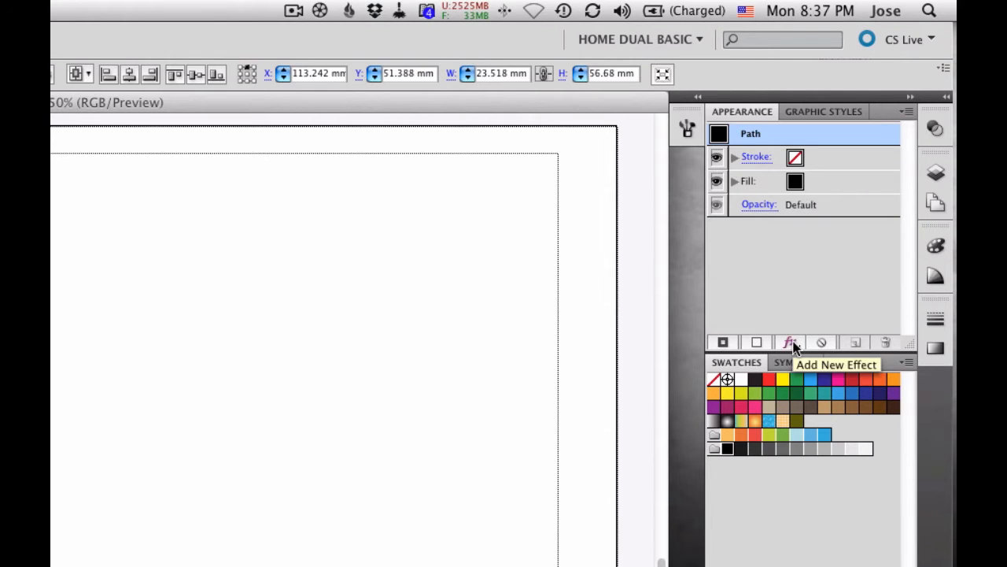
Apply a Transform effect with 1 copy and Reflect X to mirror the triangle
click(790, 342)
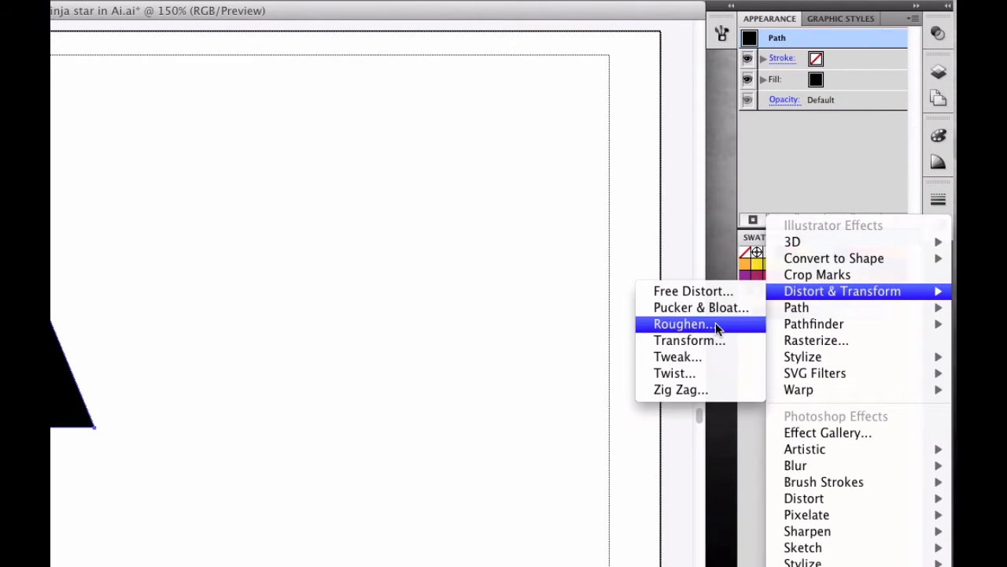
mouse_move(711, 340)
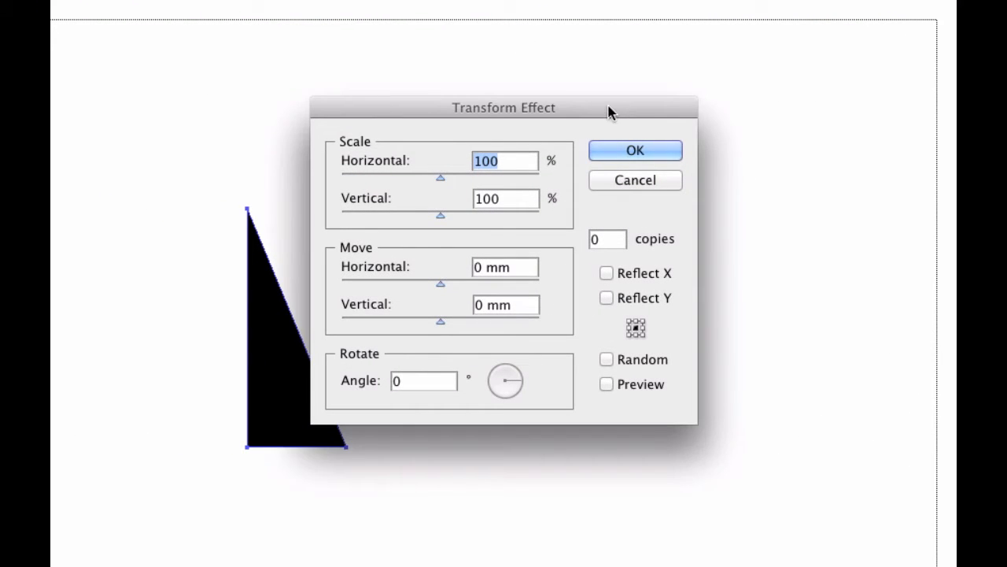
drag(503, 107, 732, 171)
text(1)
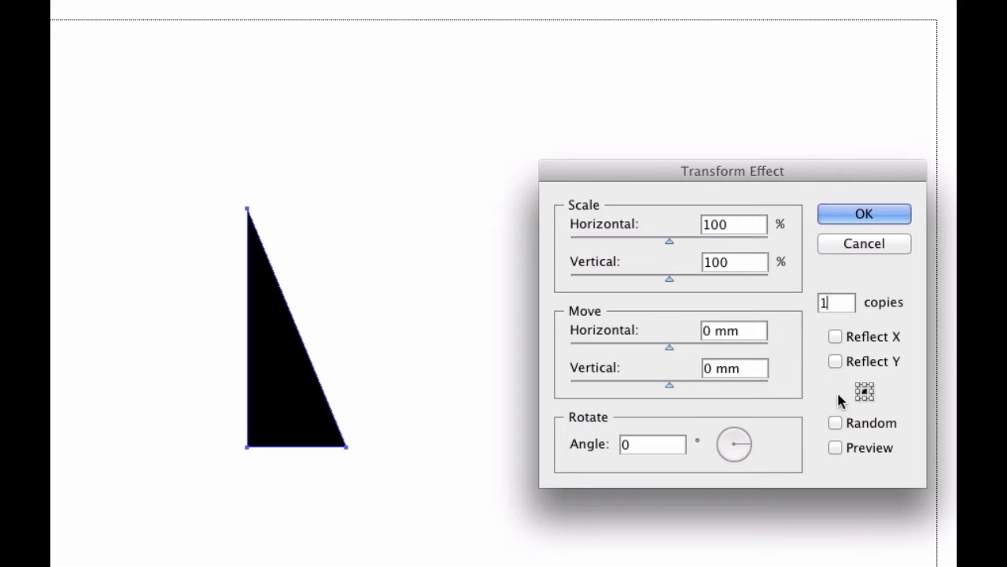
mouse_move(856, 396)
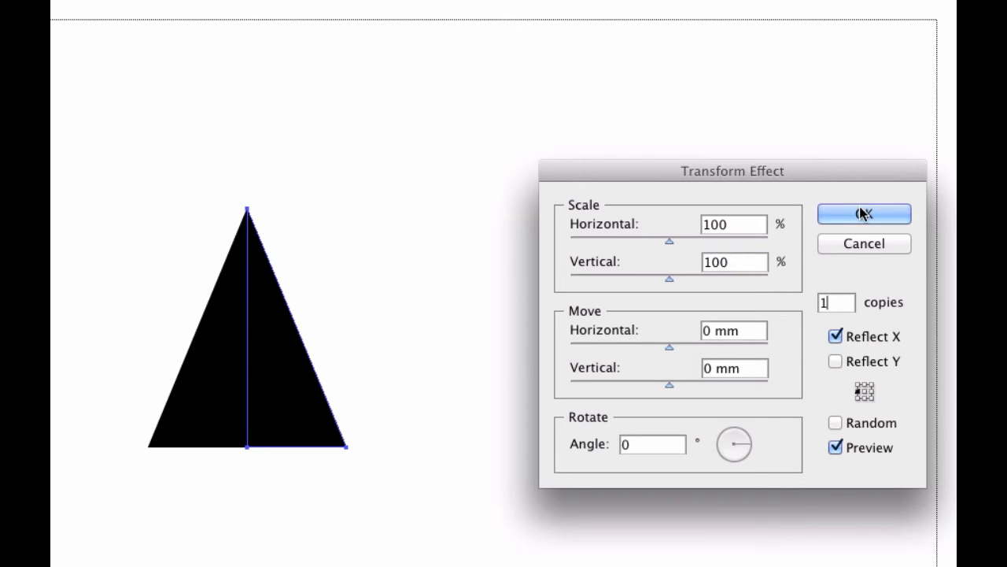
click(863, 213)
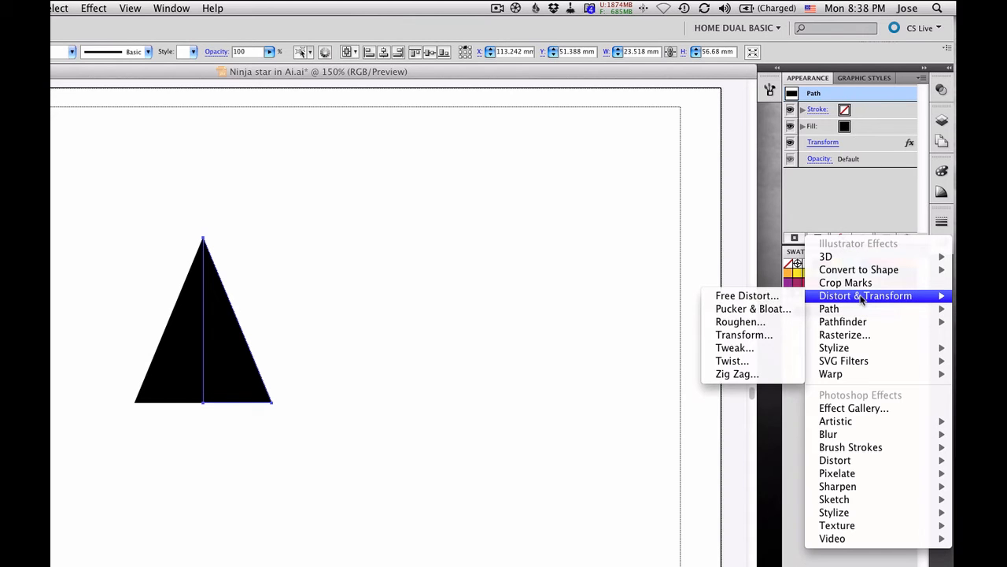
mouse_move(744, 334)
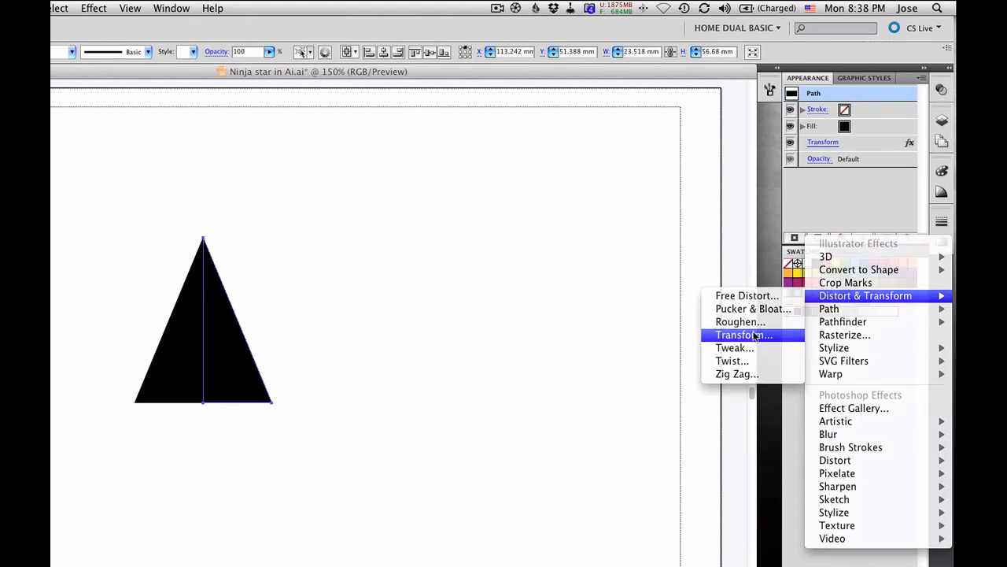
Add a second Transform effect rotating 5 copies at 60 degrees into a six-pointed star
click(743, 334)
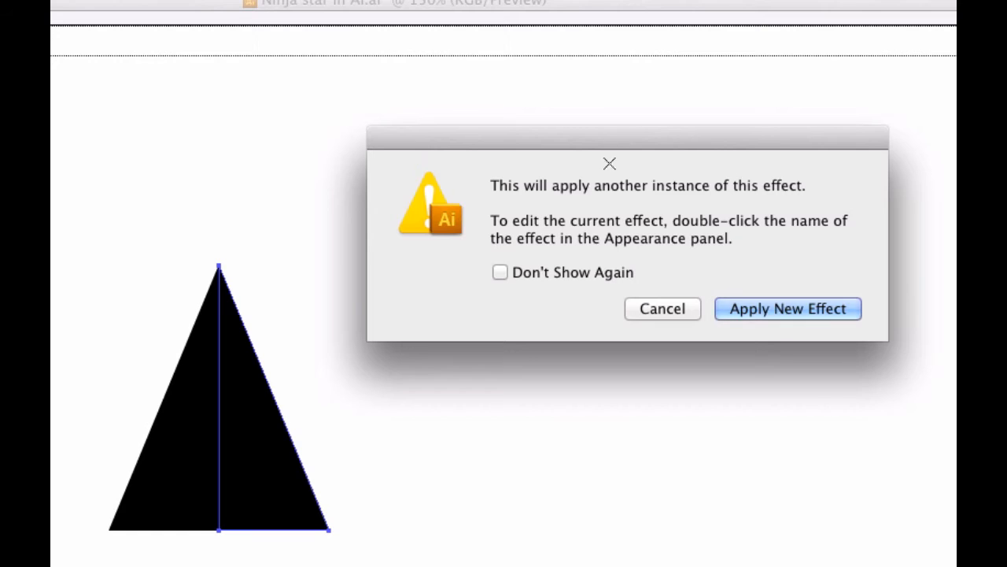
mouse_move(802, 282)
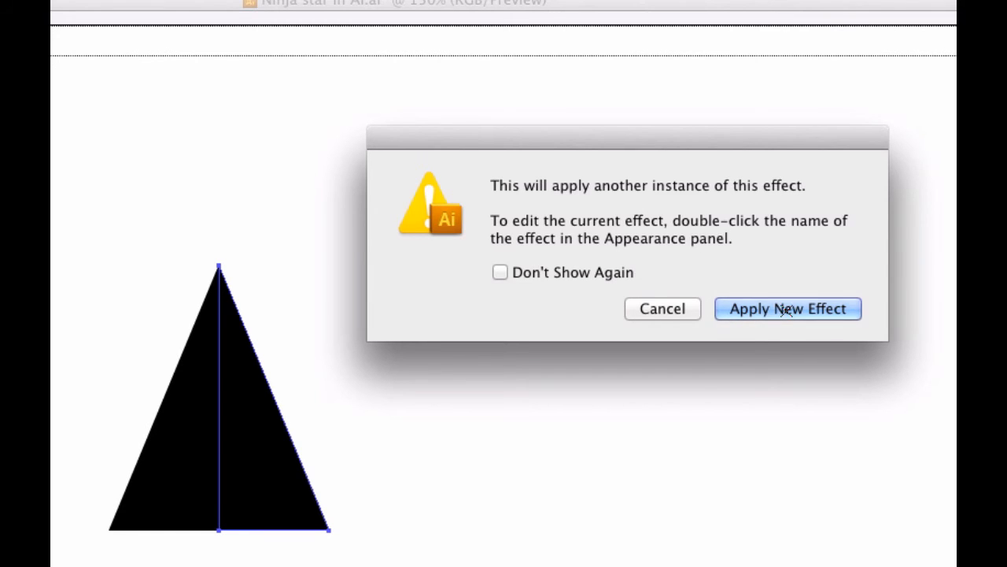
click(787, 307)
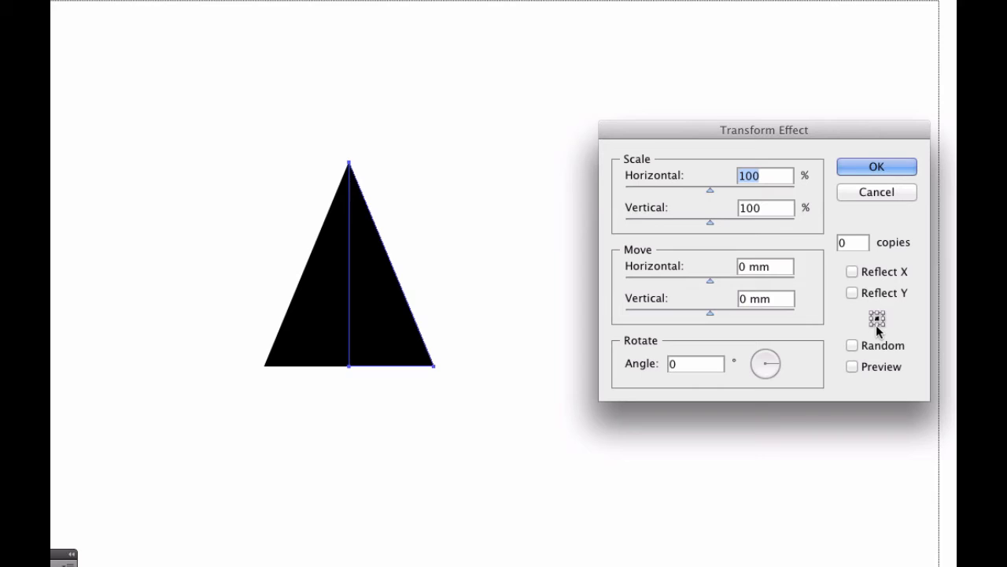
mouse_move(838, 256)
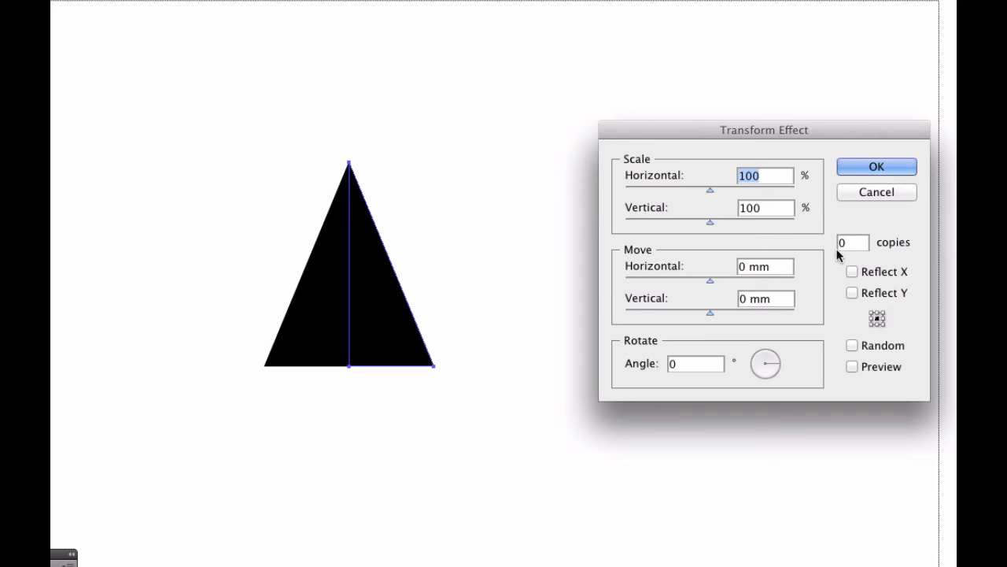
click(853, 242)
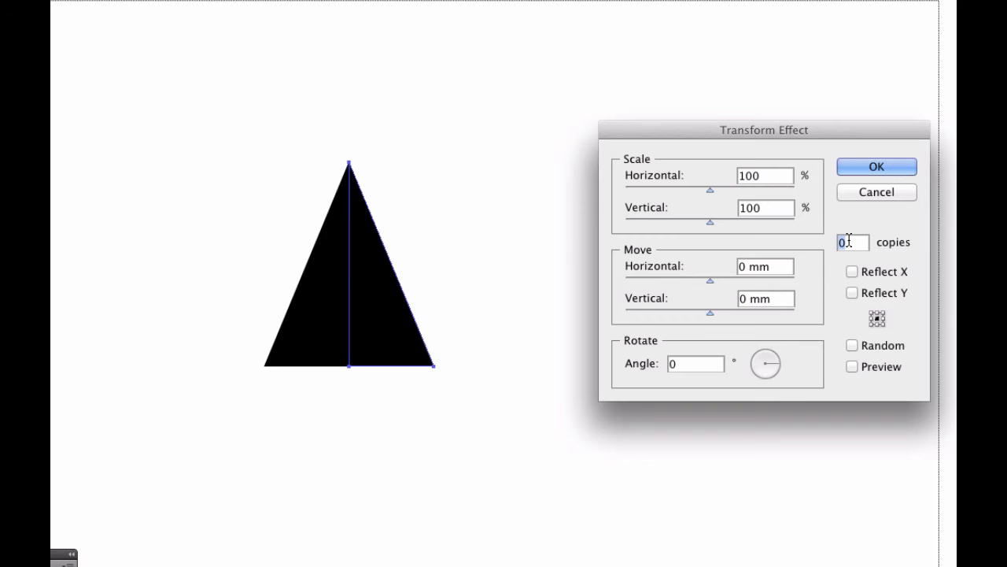
text(5)
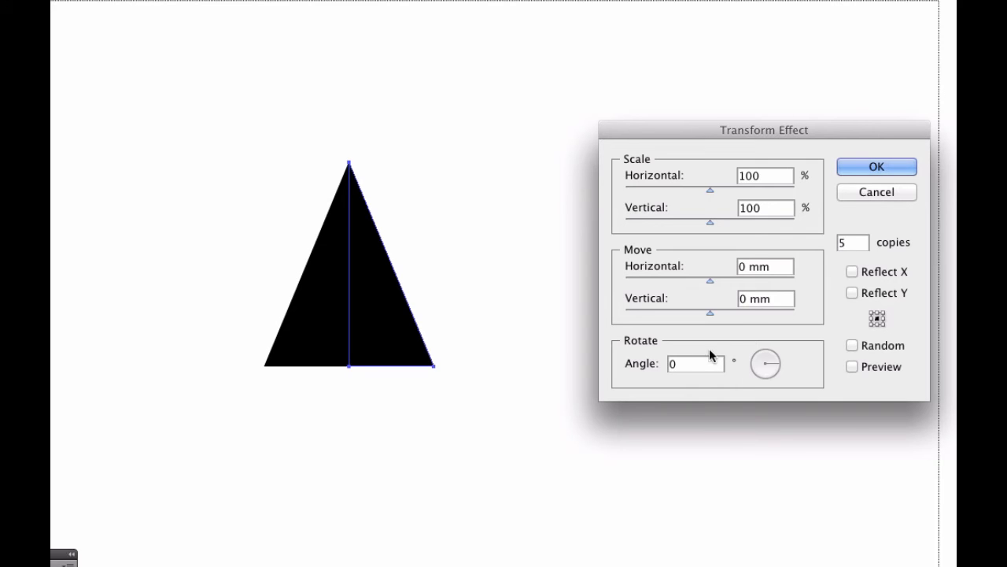
click(695, 363)
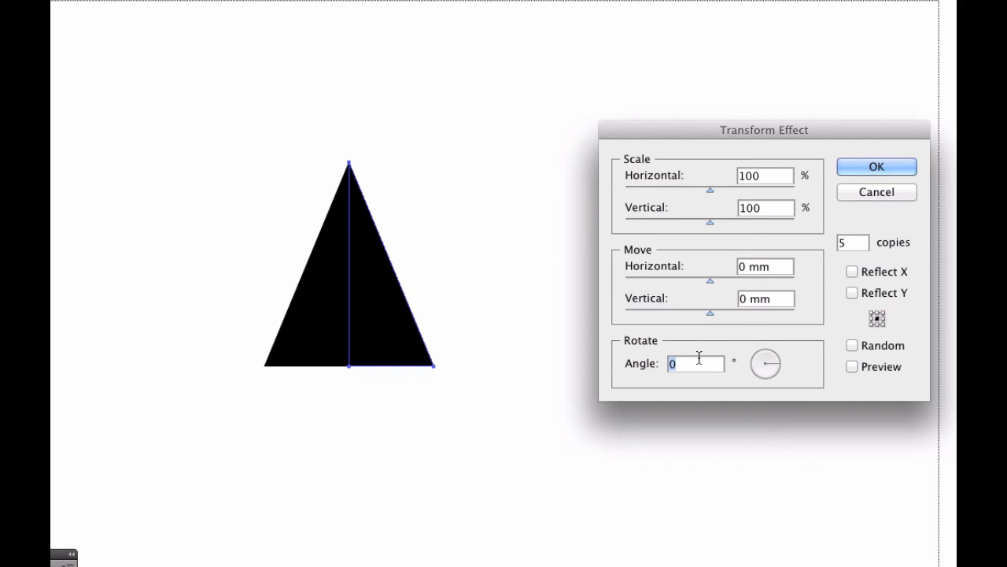
text(60)
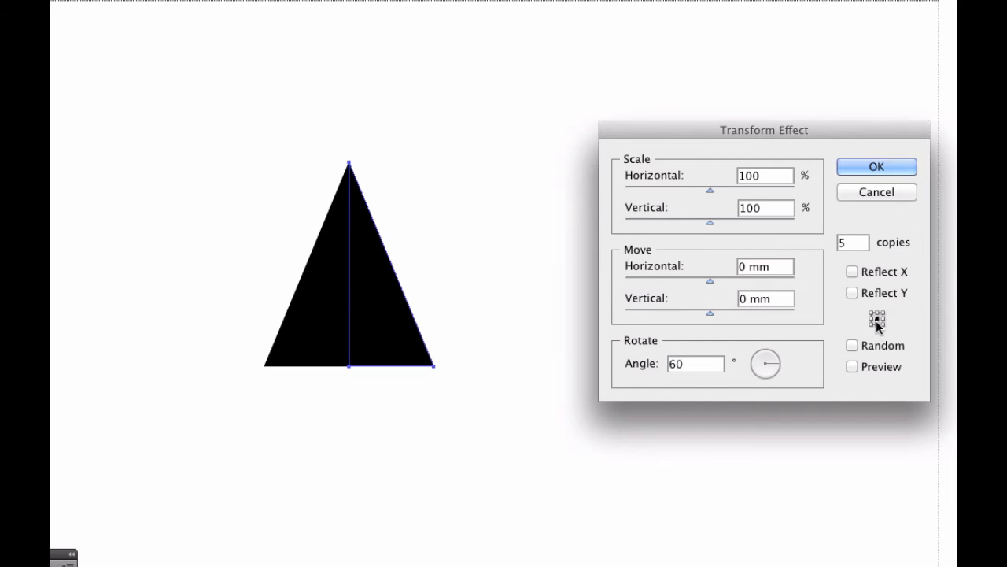
mouse_move(879, 329)
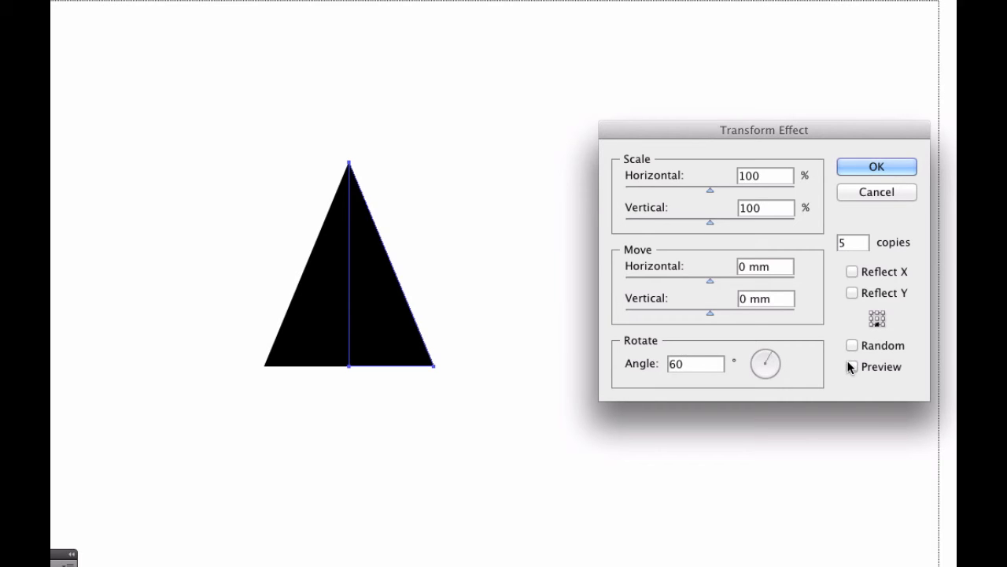
click(851, 367)
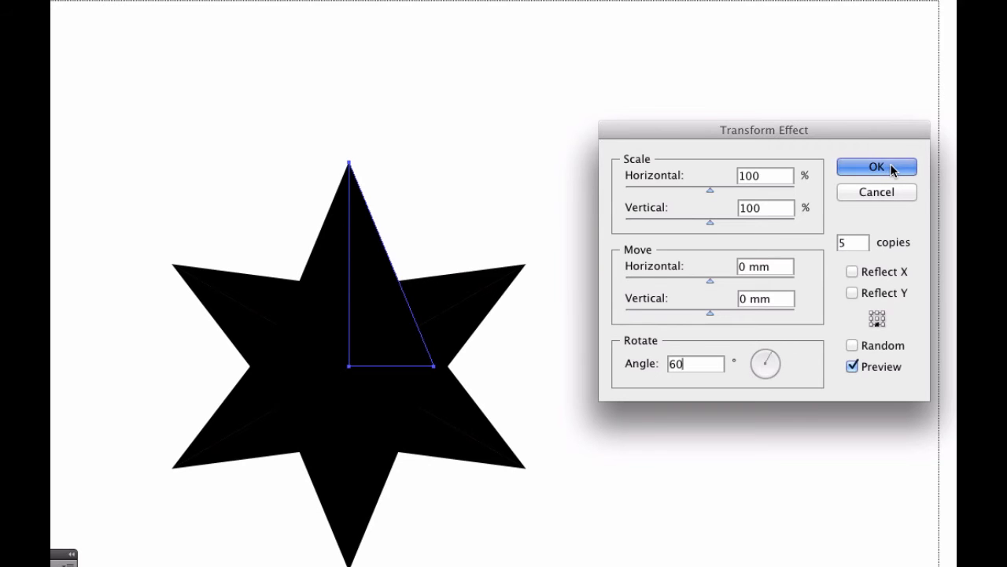
click(876, 167)
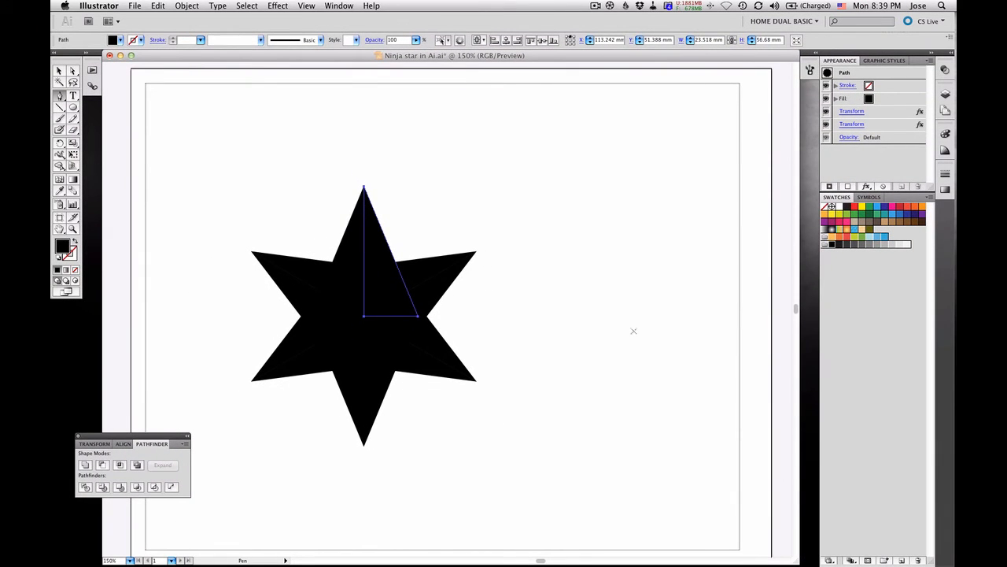
mouse_move(617, 303)
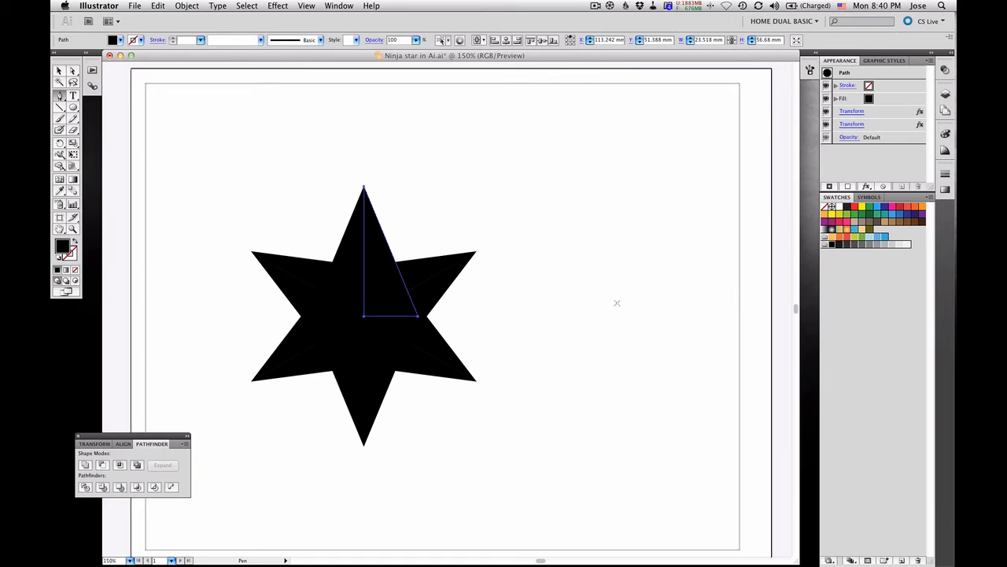
mouse_move(543, 275)
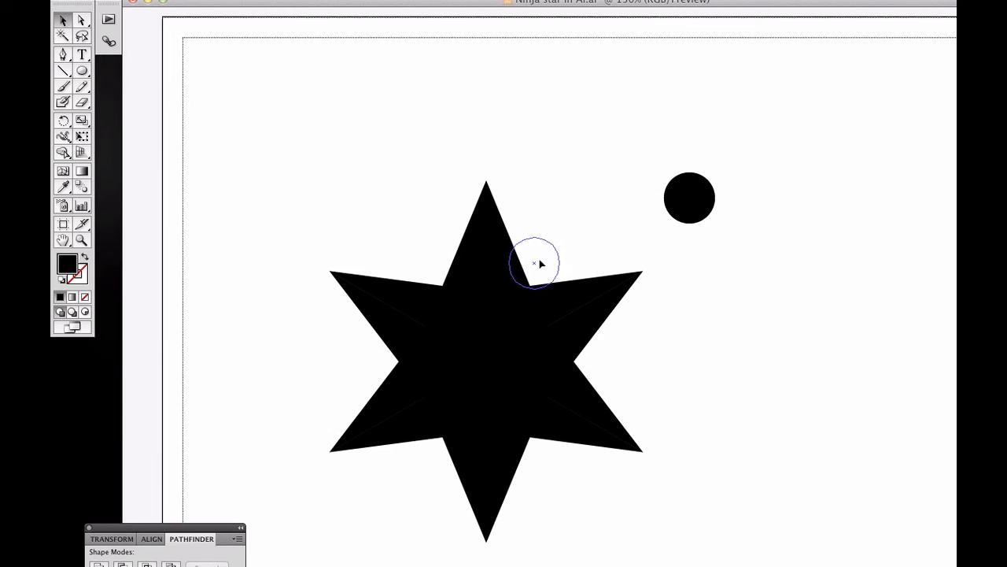
Move the small black circle onto the right edge of the star's top point
drag(689, 197, 529, 258)
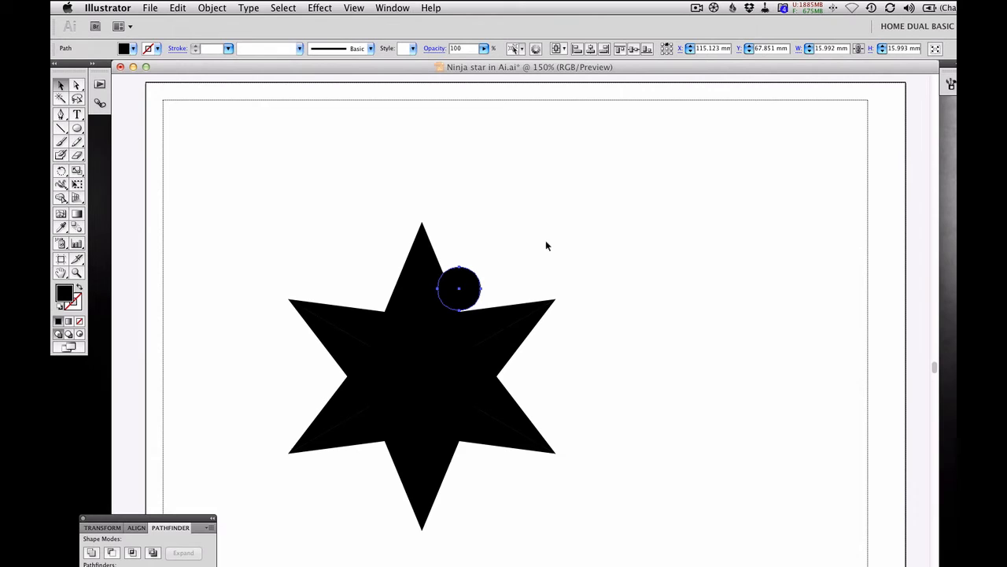
mouse_move(549, 196)
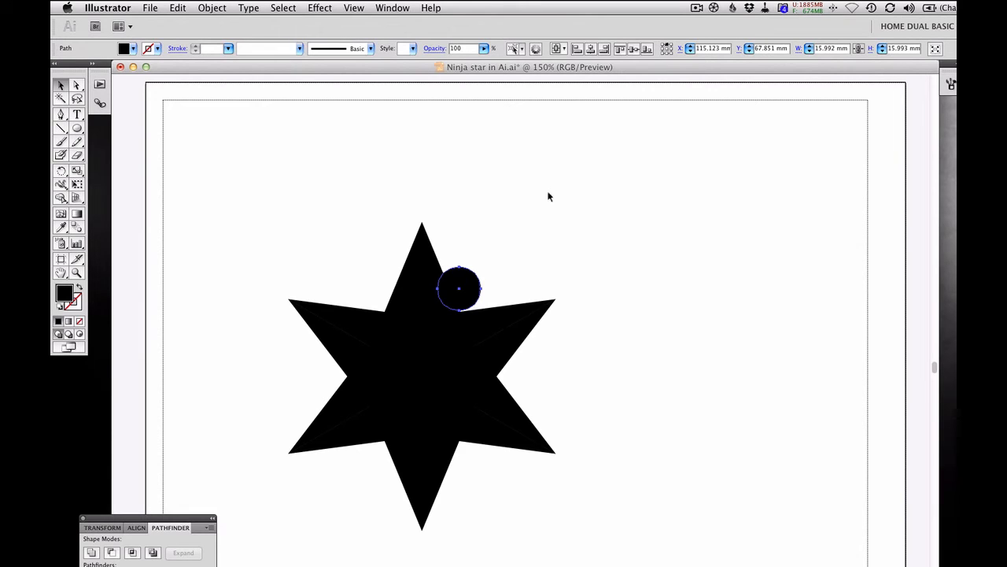
click(354, 8)
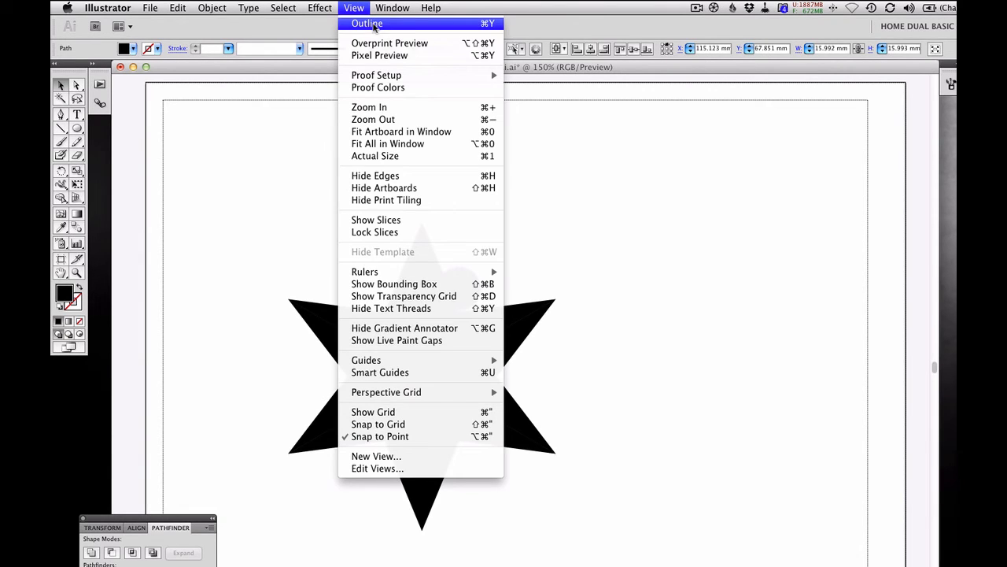
click(367, 23)
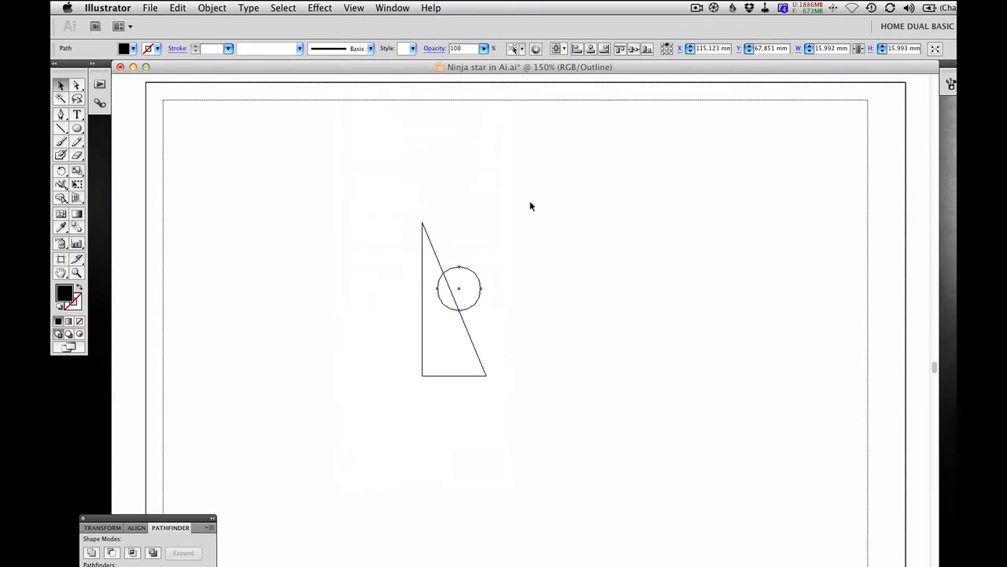
mouse_move(501, 352)
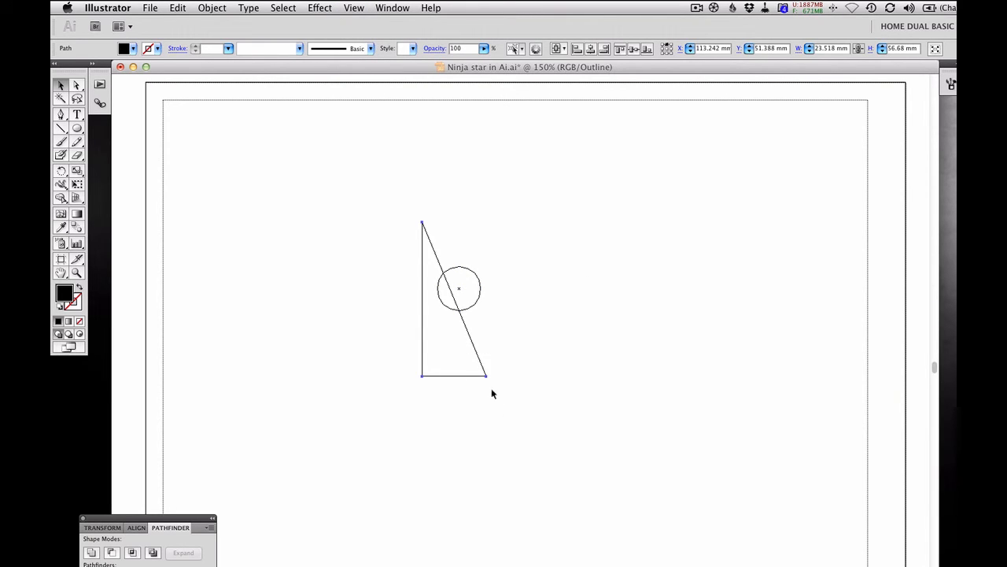
mouse_move(495, 262)
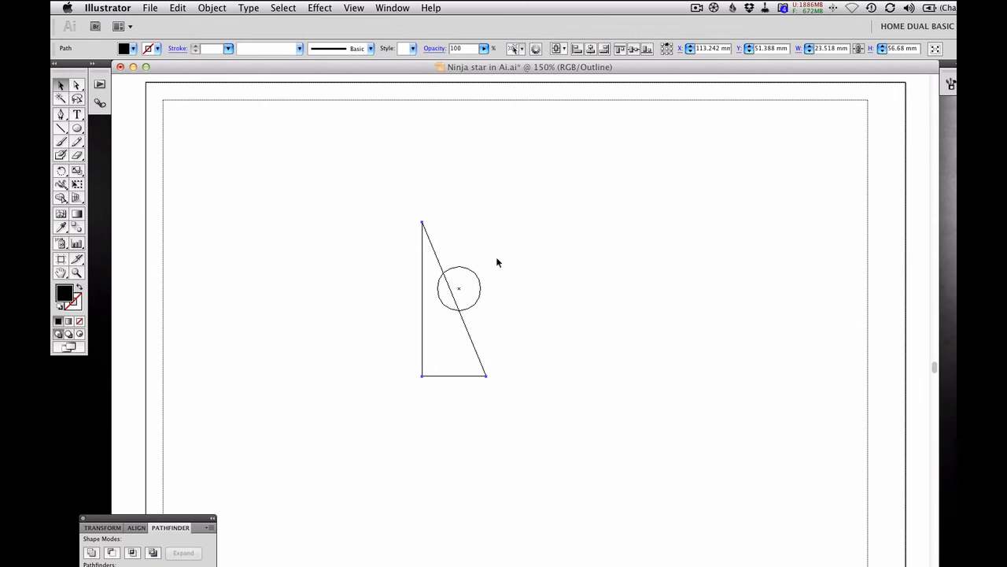
click(458, 288)
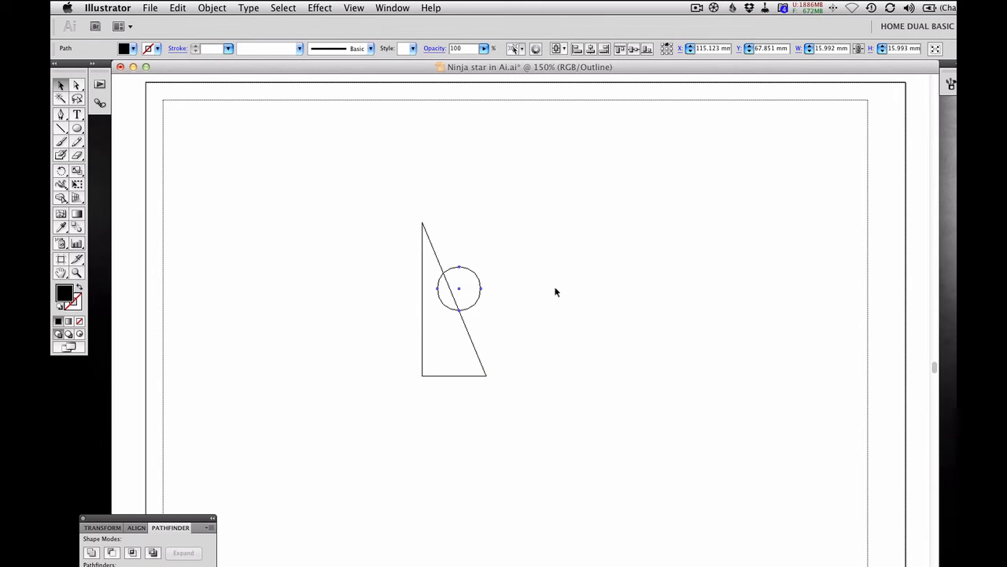
key(cmd)
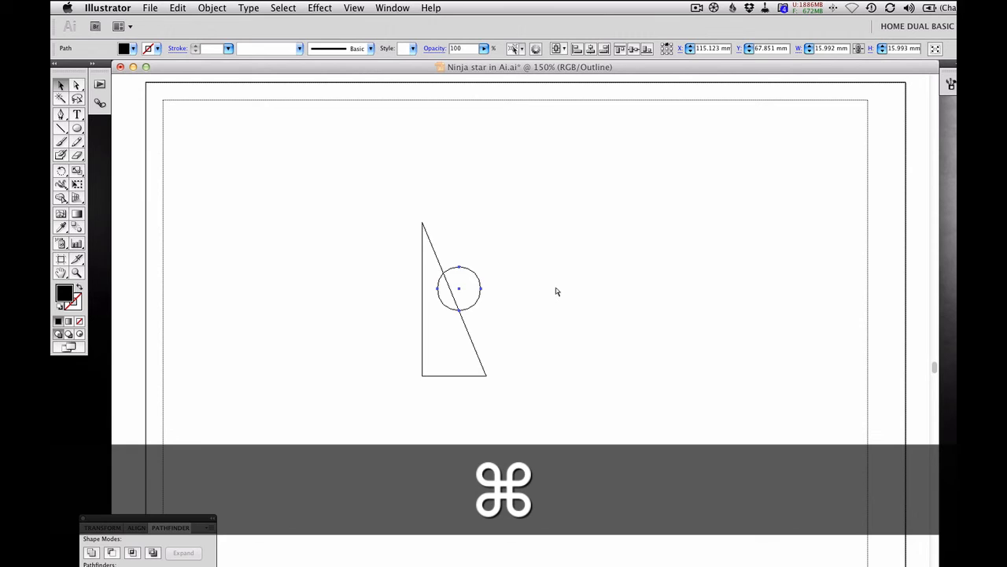
key(cmd+y)
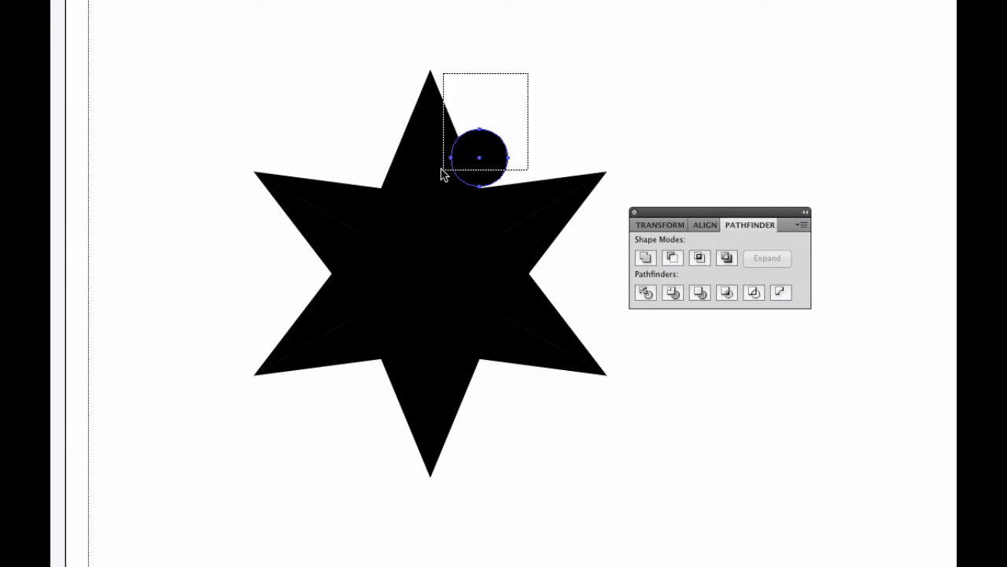
Select the circle with the triangle and apply Minus Front to notch the points
click(672, 258)
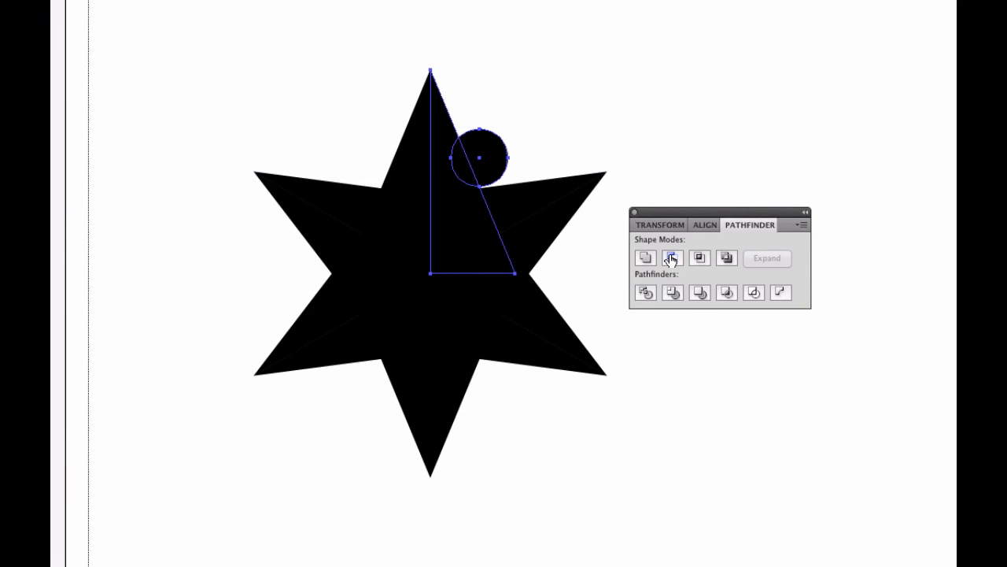
mouse_move(671, 258)
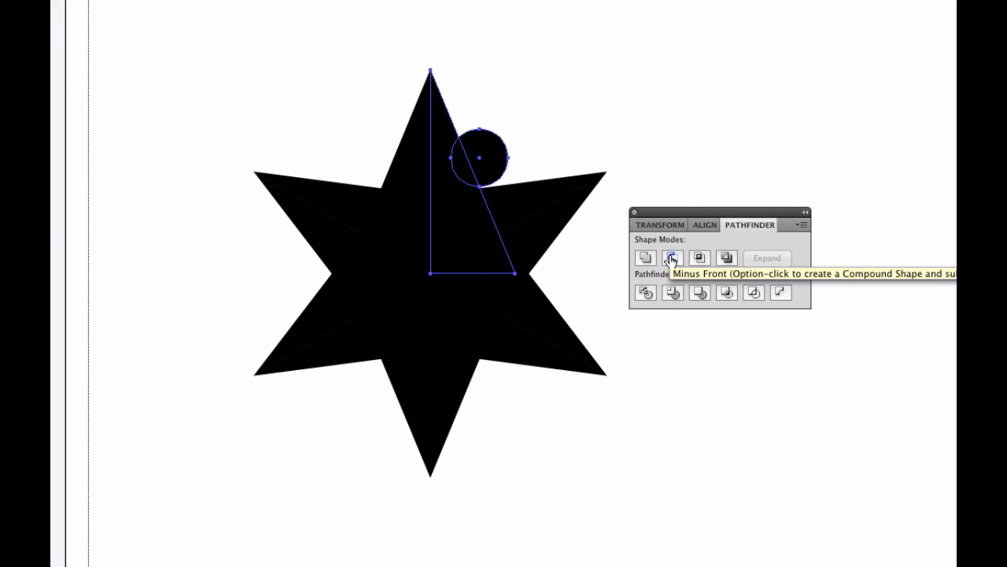
click(672, 257)
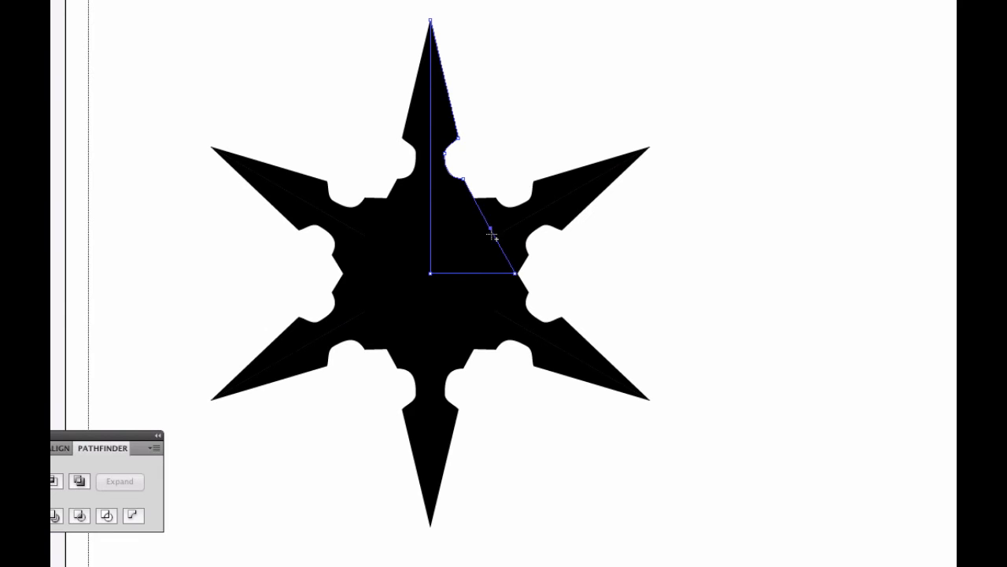
Drag the triangle's notch anchors and handles to bend the cutouts into curves
key(cmd)
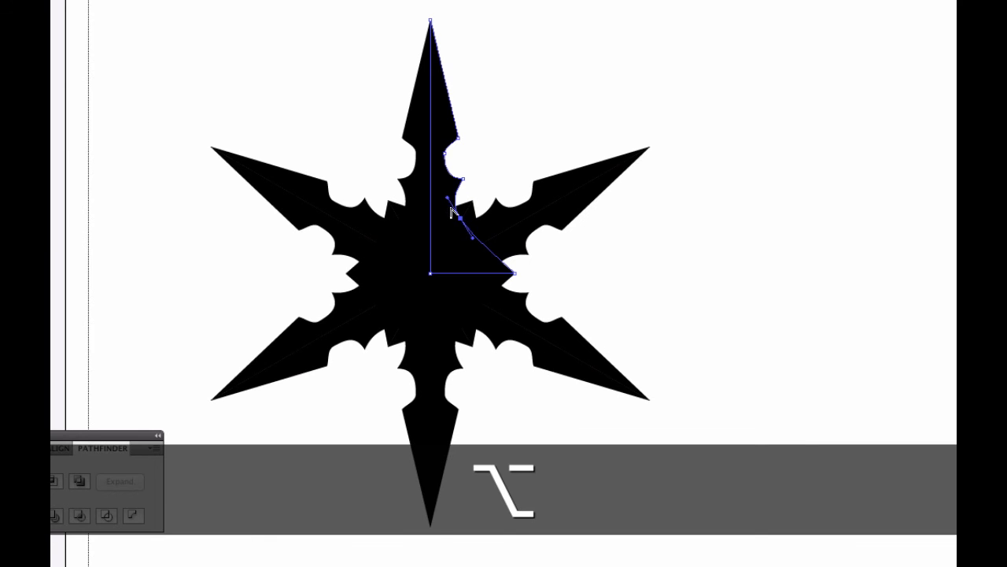
key(cmd)
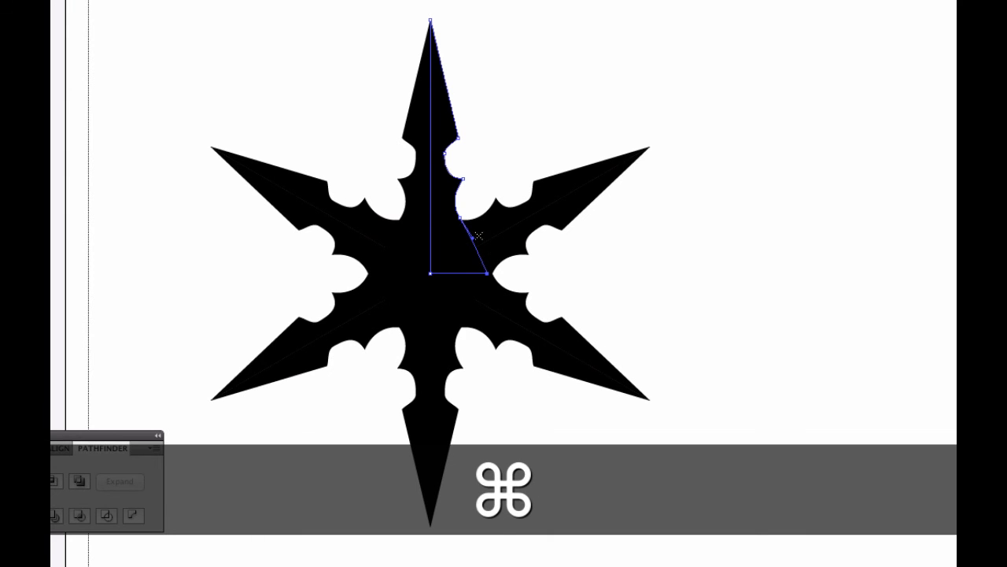
mouse_move(582, 71)
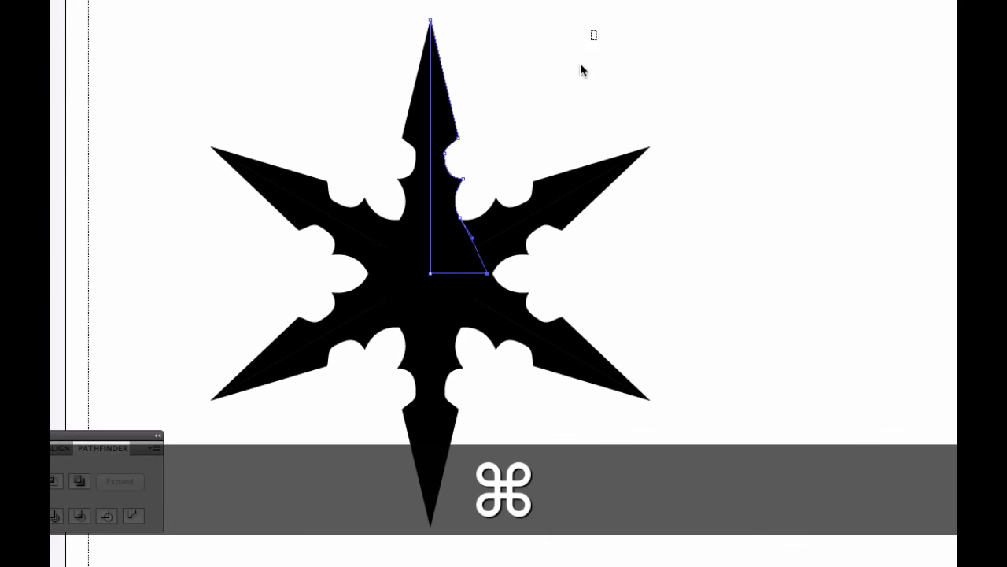
mouse_move(442, 302)
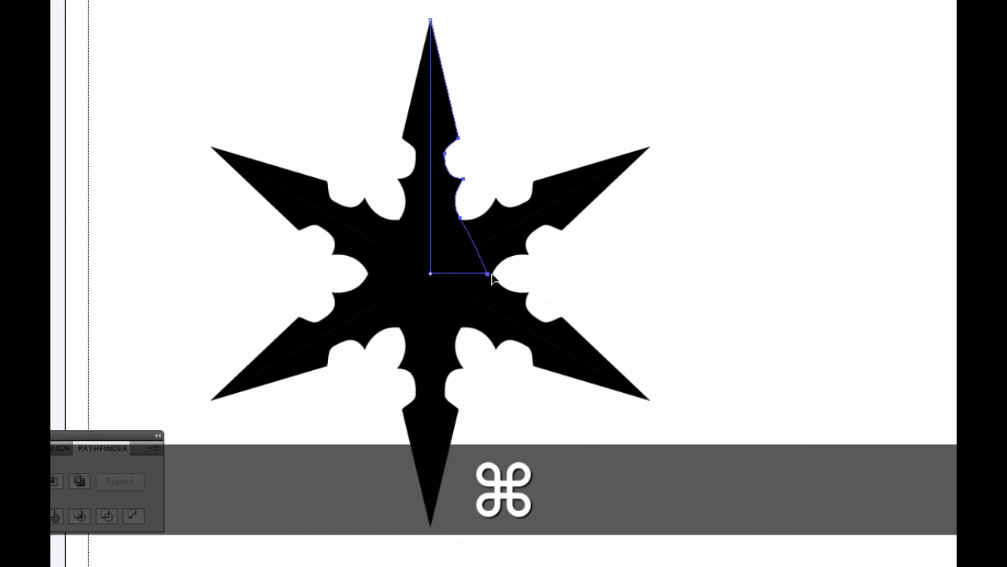
key(shift)
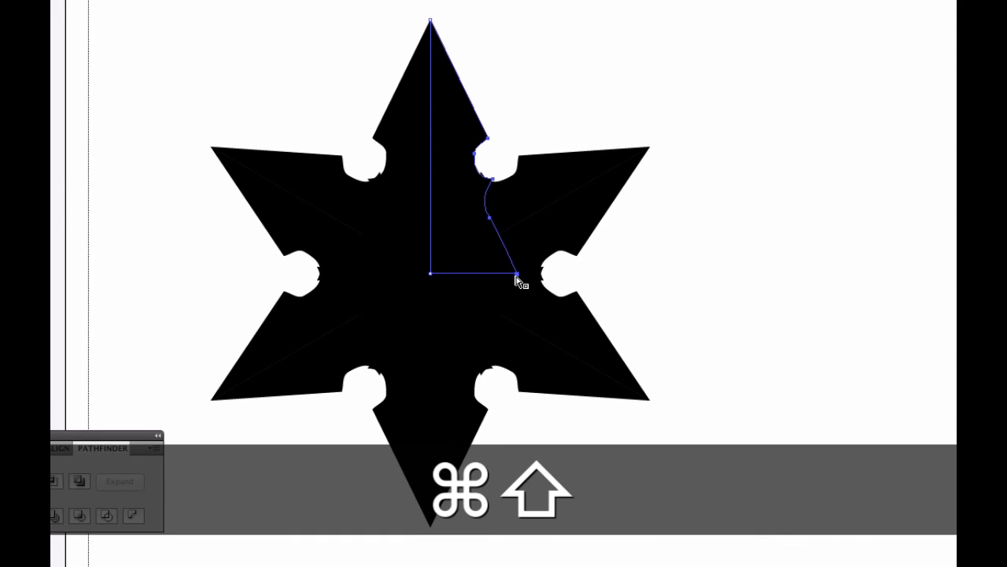